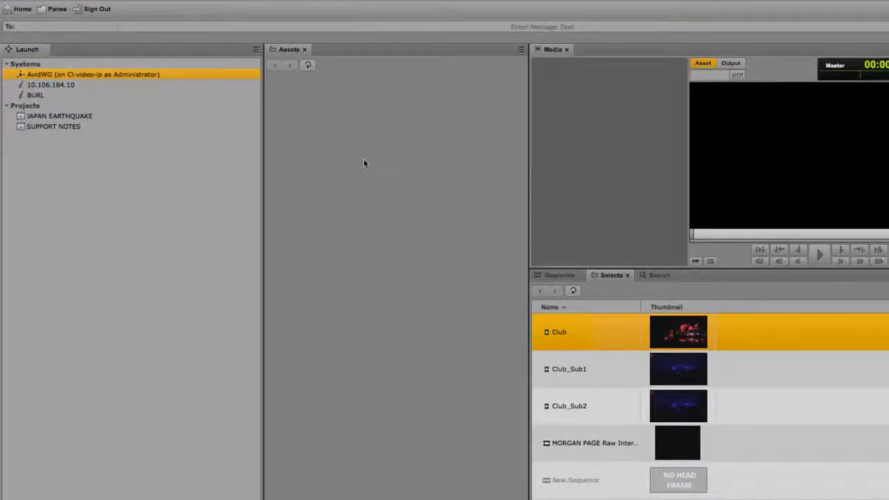
mouse_move(339, 153)
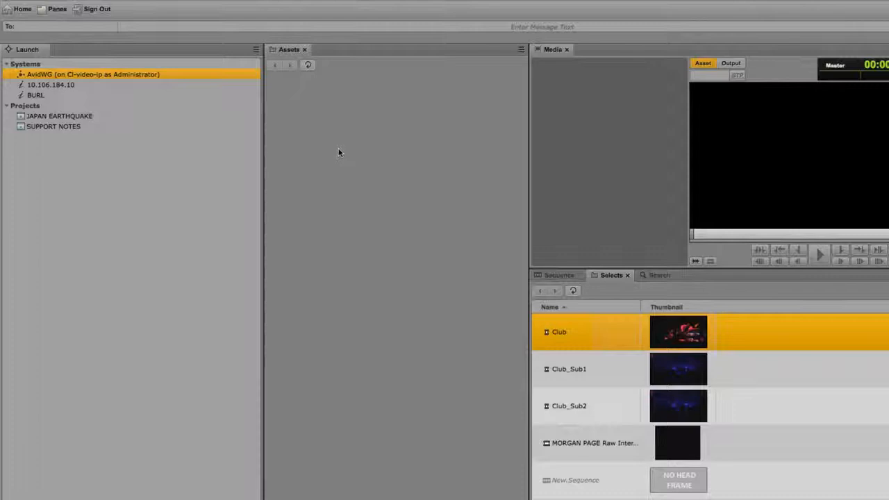
Step: Open the AvidWG system so its top-level folders (Catalogs, Projects) list in Assets
left_click(92, 75)
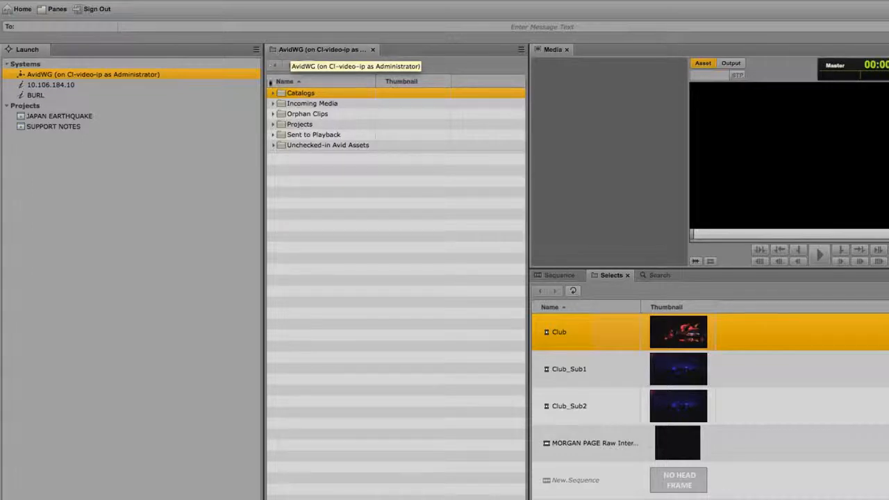
Step: Browse Projects > Morgan Page > Selects to list its clips (Club, Club_Sub1, Start)
left_click(273, 124)
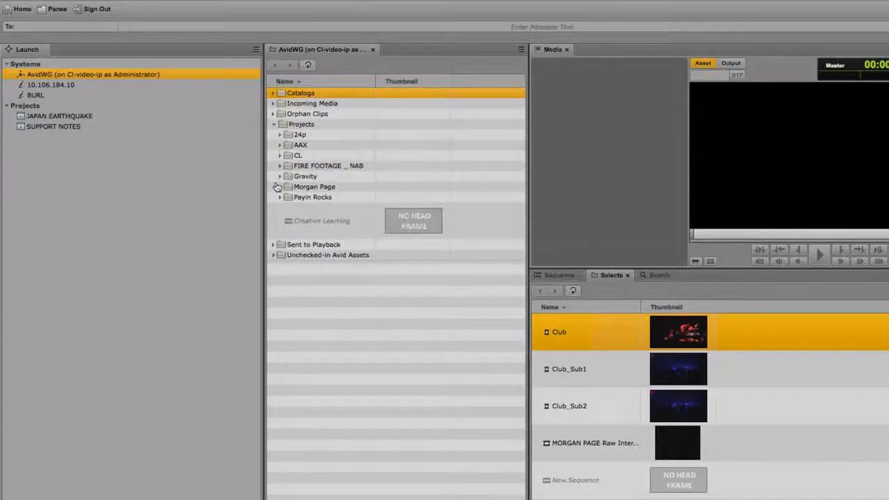
left_click(281, 186)
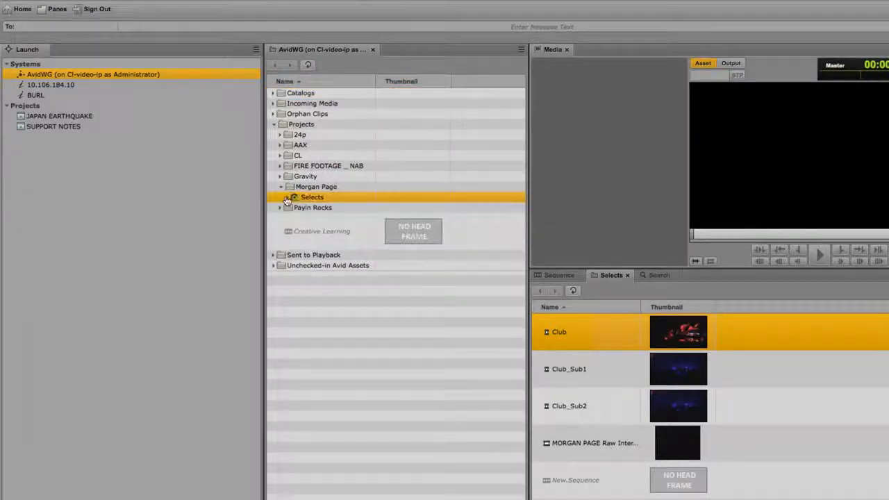
left_click(286, 198)
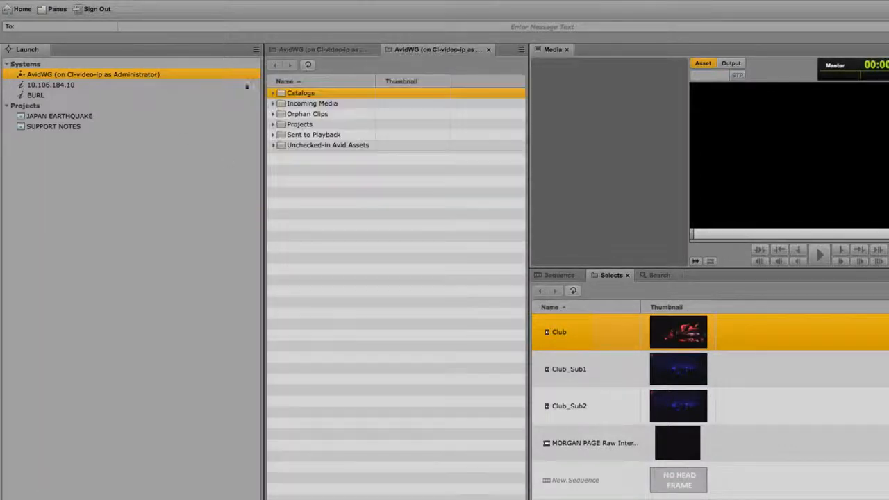
left_click(319, 50)
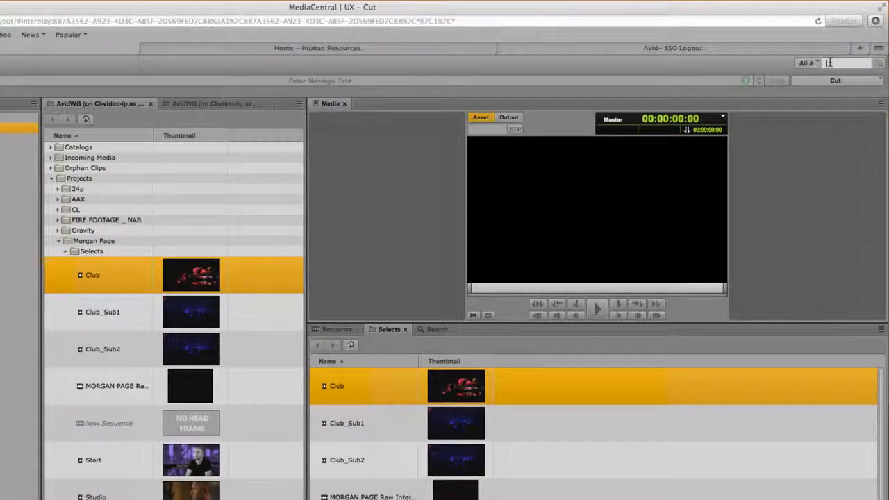
Step: Start a quick search across all assets with the keyword morgan
left_click(827, 62)
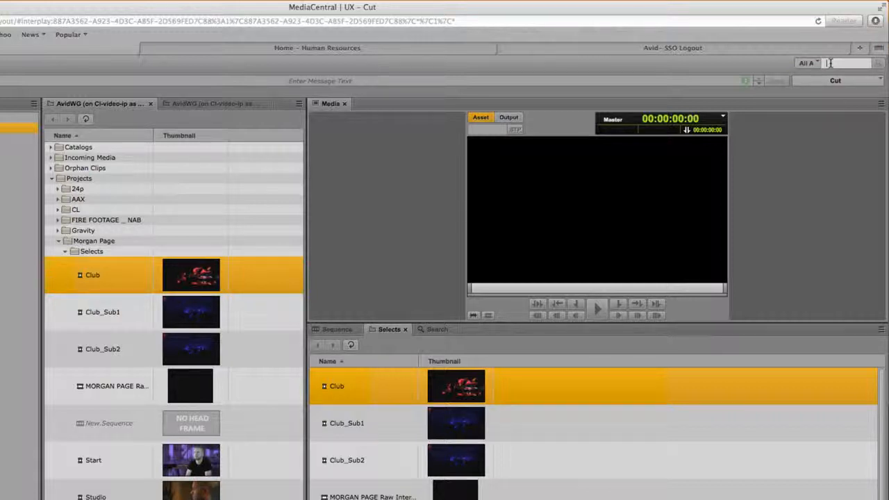
type("morgan")
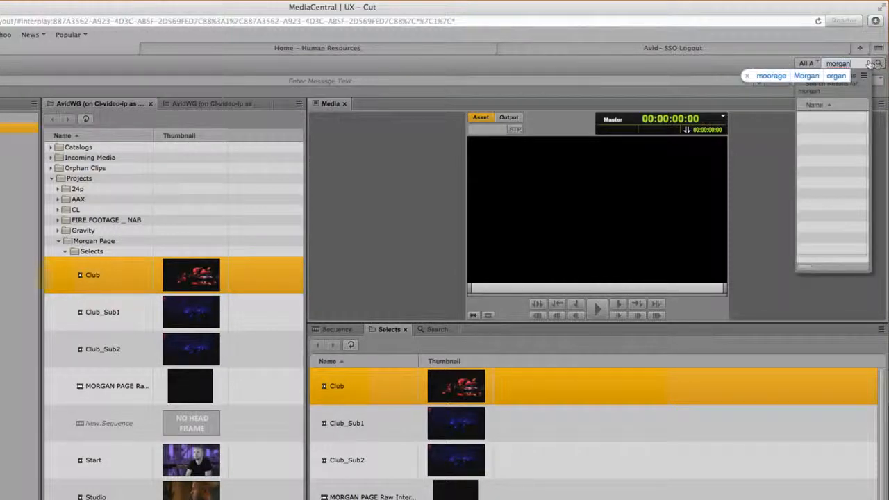
type("m")
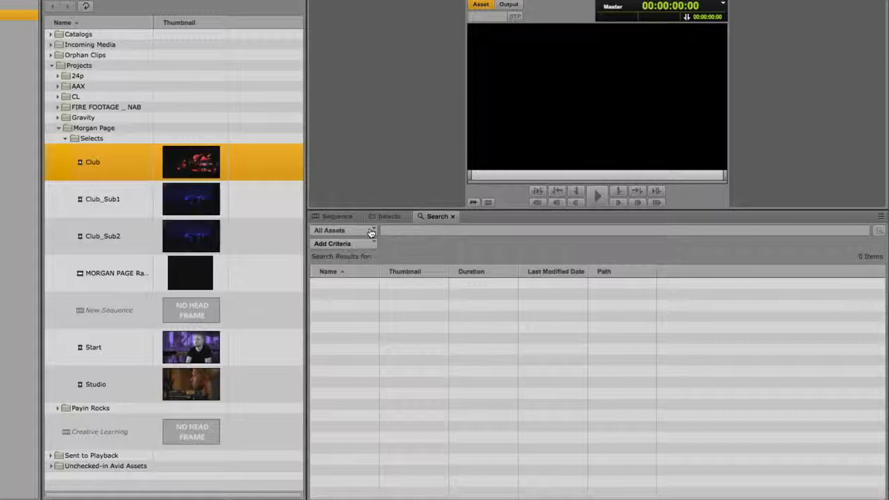
Step: Scope the search to Media assets instead of All Assets
left_click(345, 231)
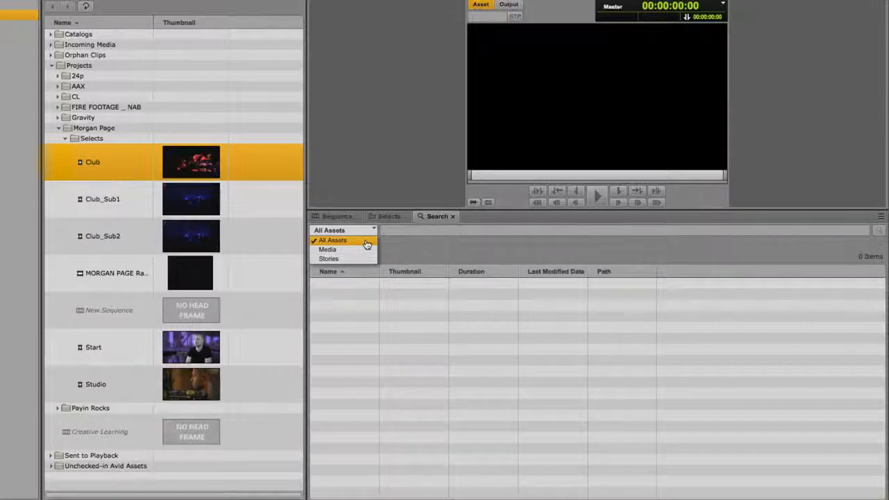
left_click(333, 240)
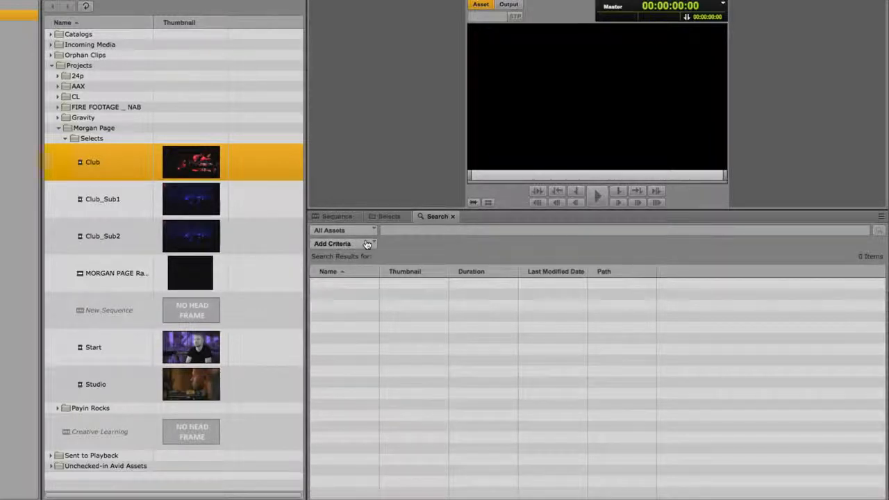
left_click(333, 243)
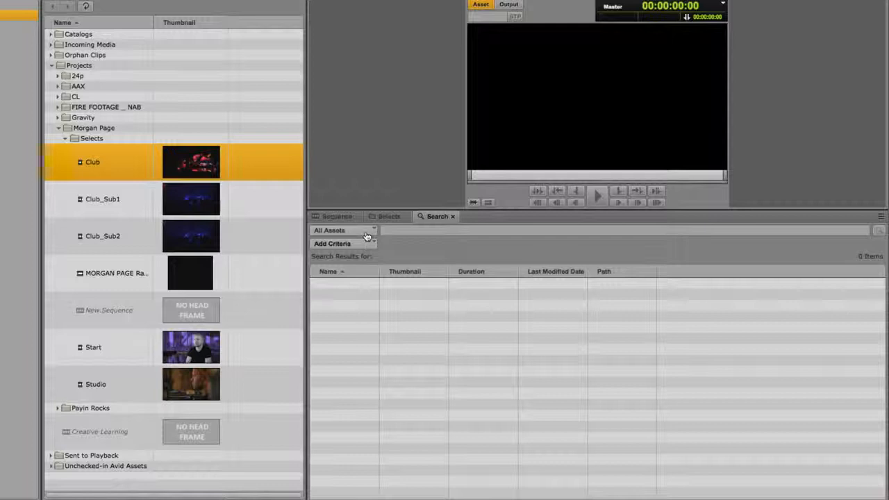
left_click(344, 231)
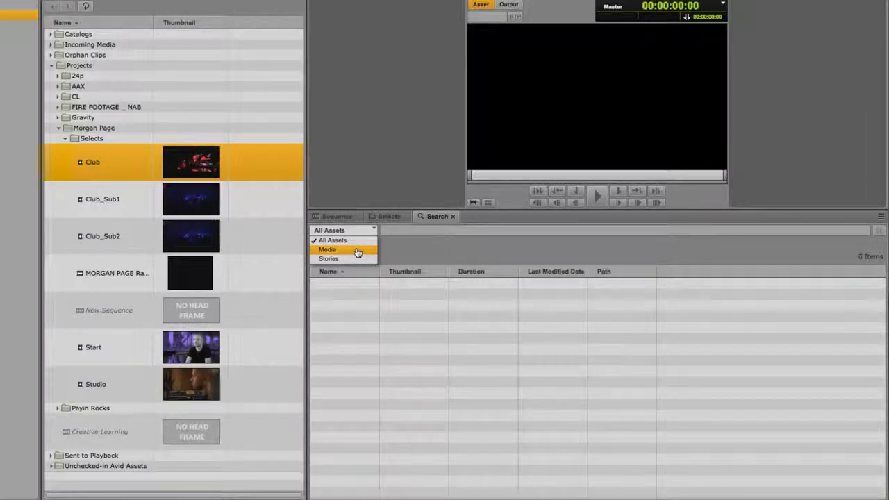
left_click(328, 250)
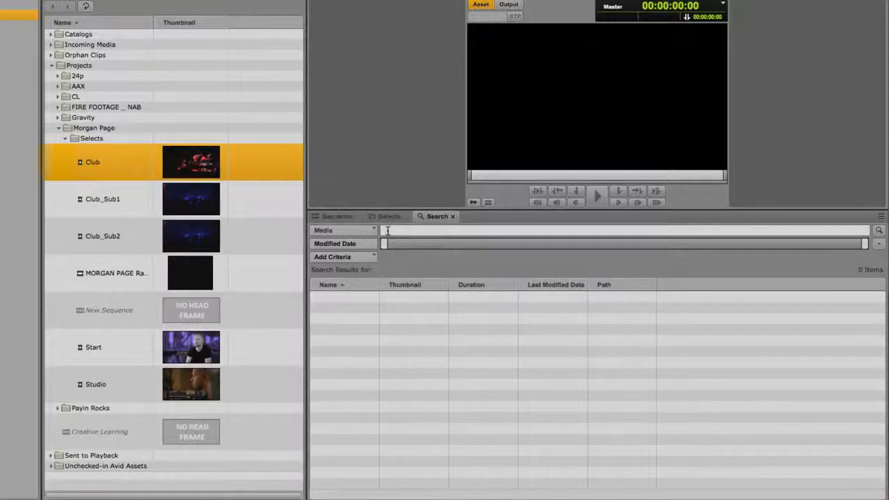
Step: Enter 'morgan page' as the Media search keyword
type("morgan p")
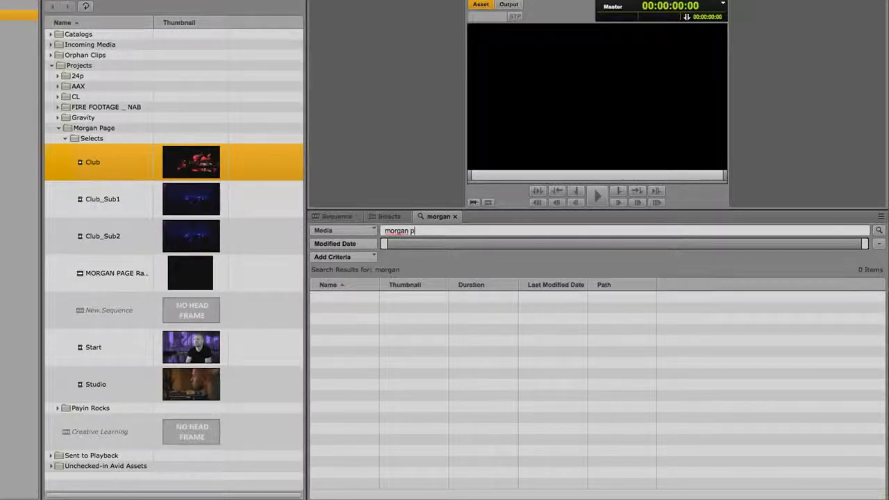
type("age")
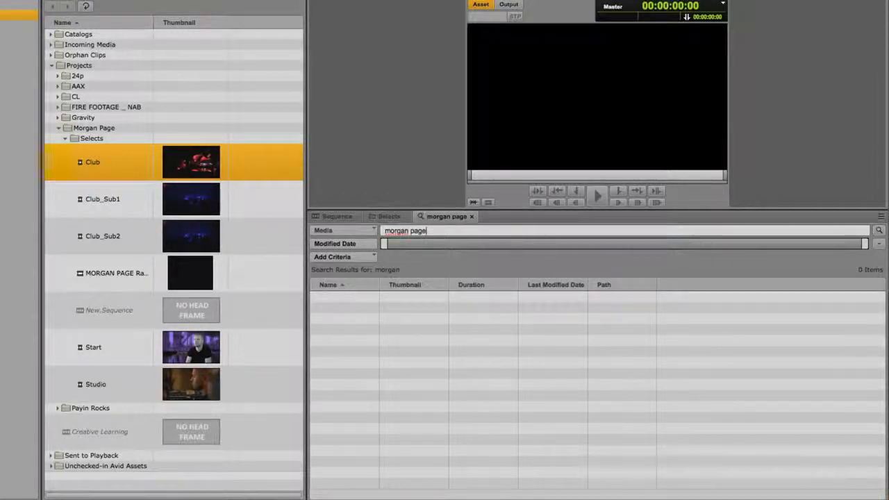